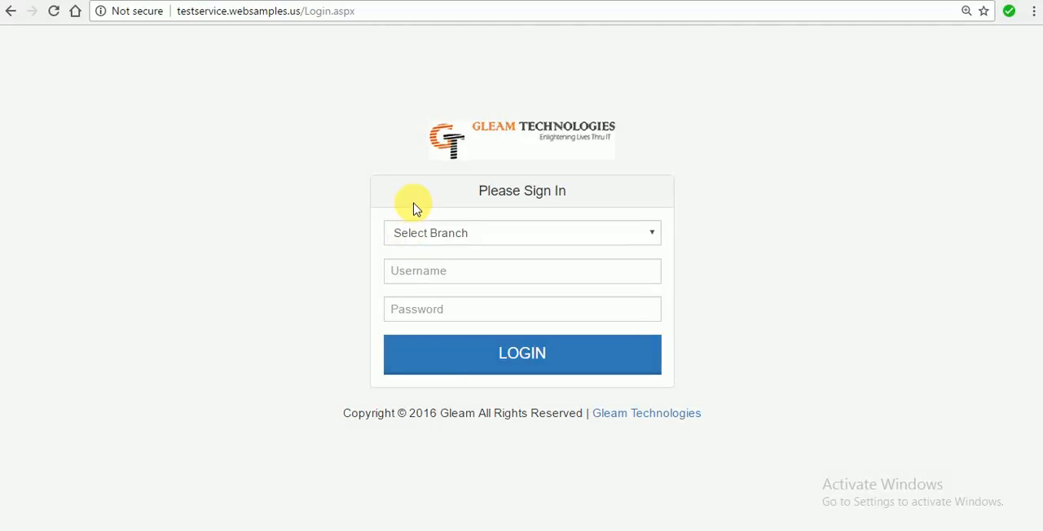
mouse_move(338, 527)
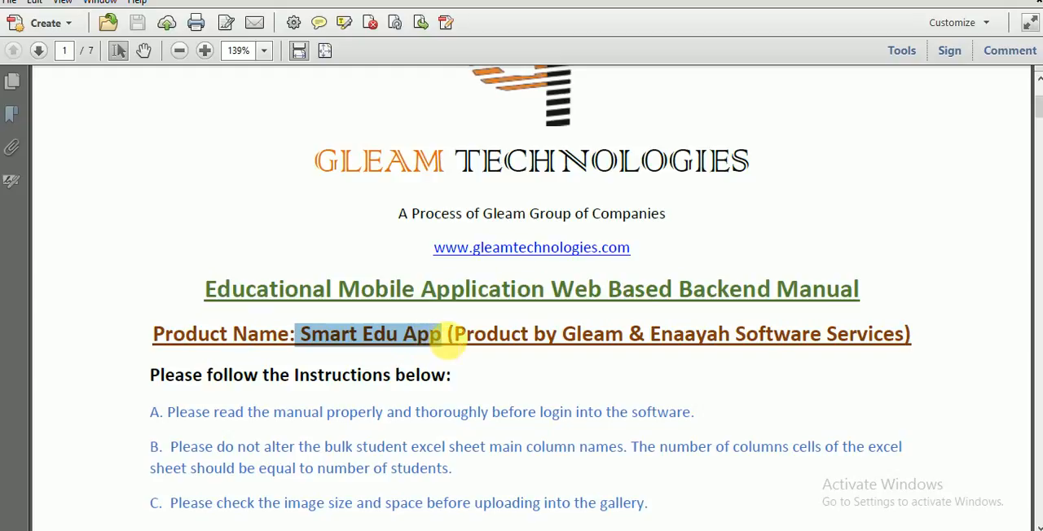
Step: Highlight the 'Gleam & Enaayah Software Services' credit line in the backend manual PDF
left_click_drag(448, 334, 896, 334)
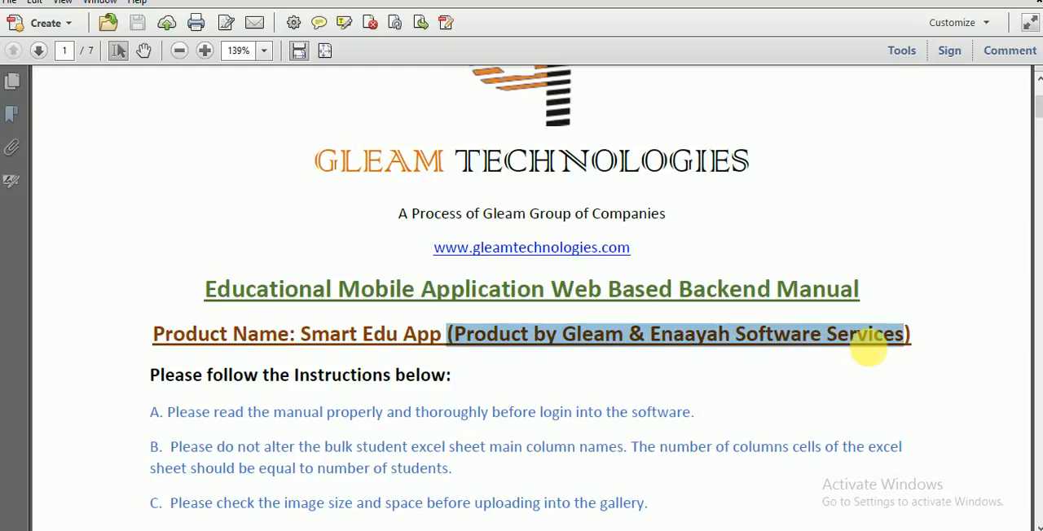
mouse_move(224, 281)
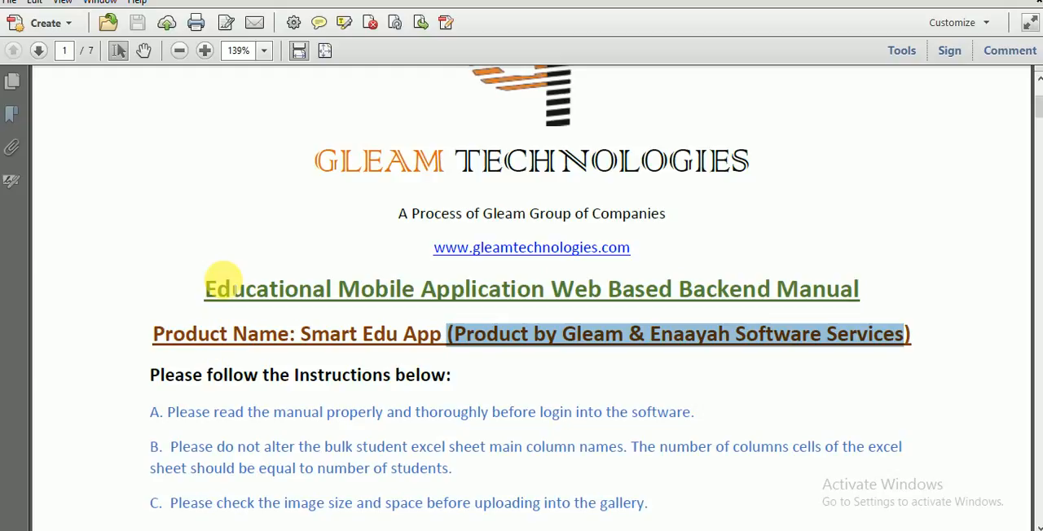
scroll("down", 3)
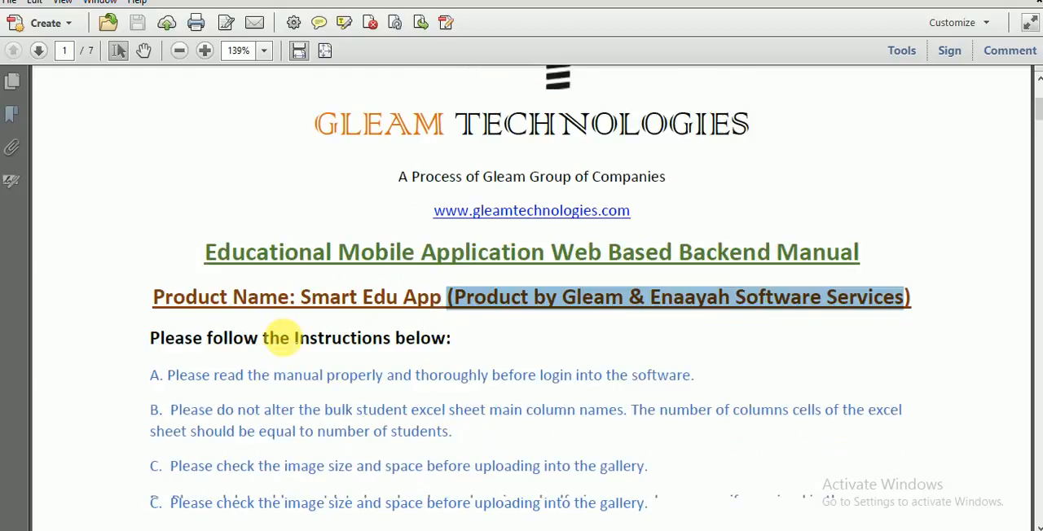
scroll("down", 3)
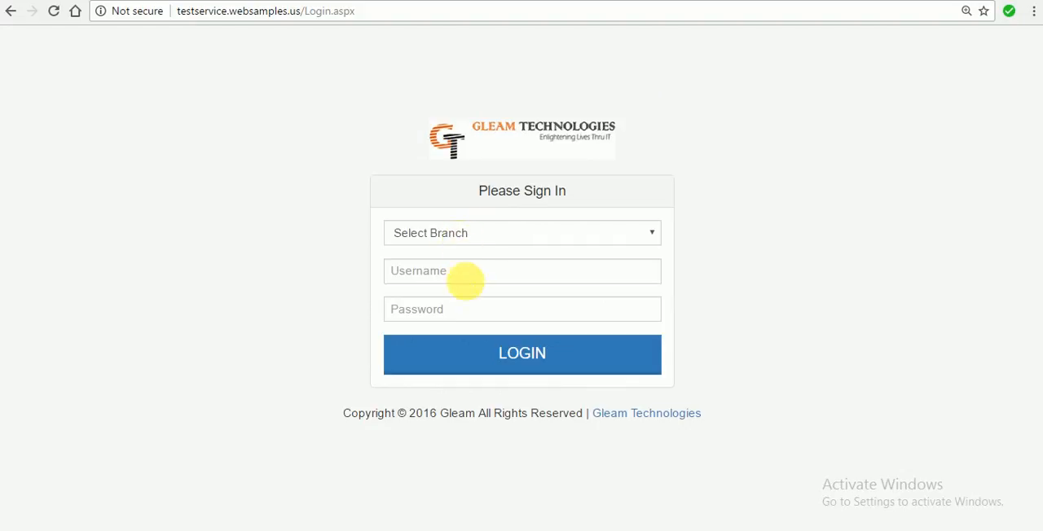
Step: Enter the admin username and password and submit the backend login
left_click(521, 271)
type("admin")
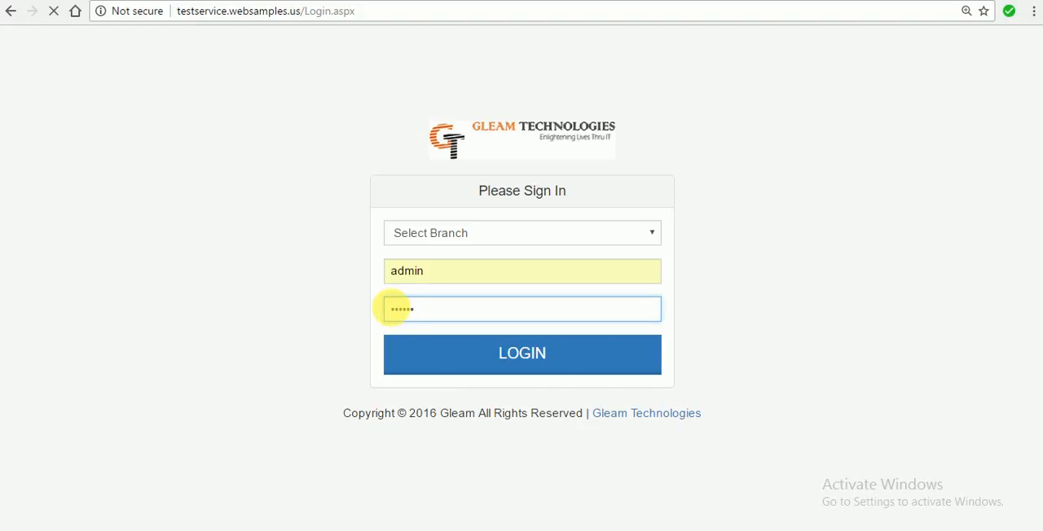
left_click(522, 354)
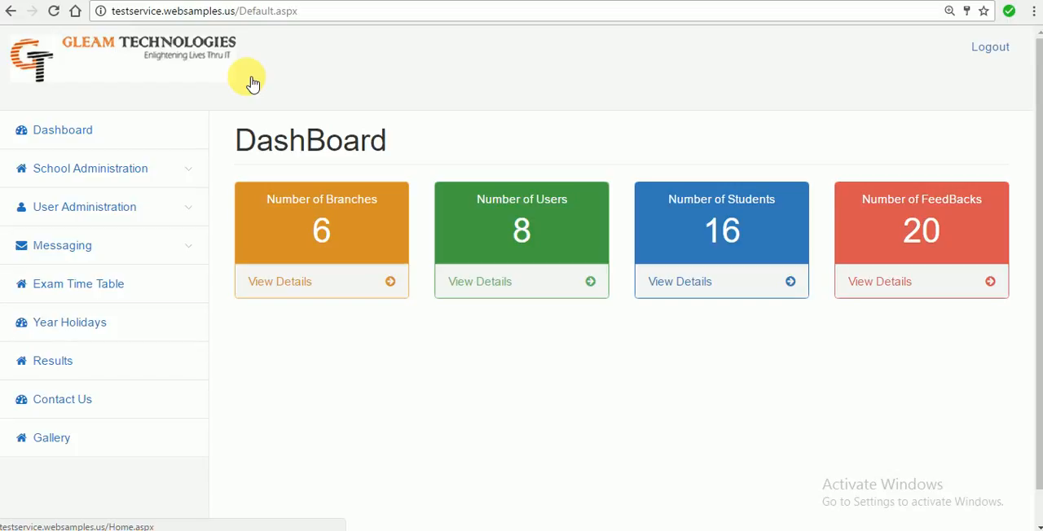
mouse_move(255, 78)
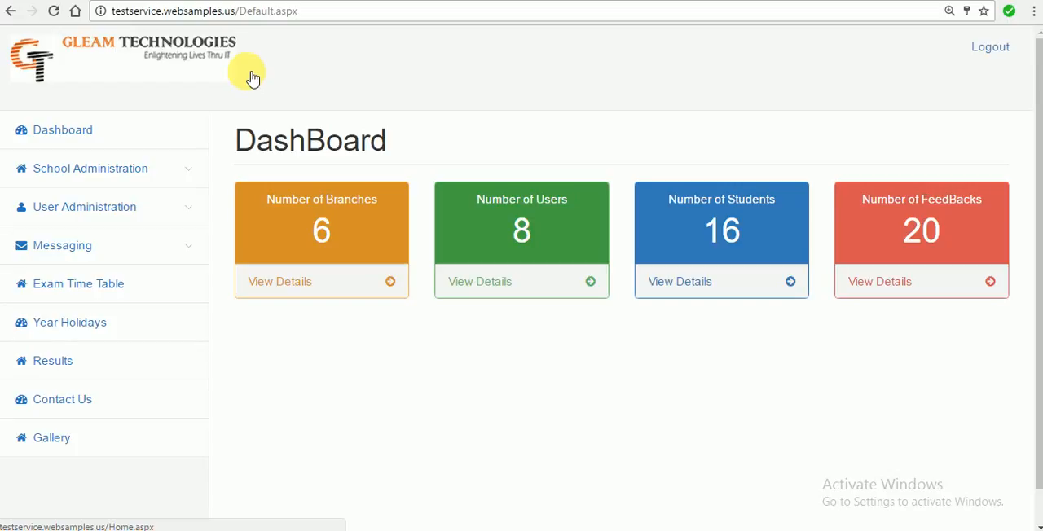
mouse_move(379, 501)
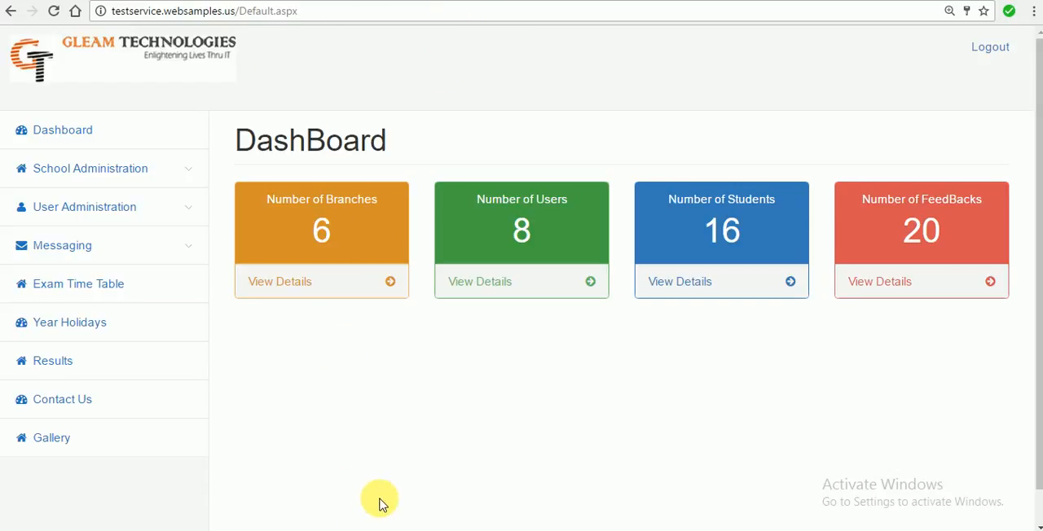
mouse_move(317, 528)
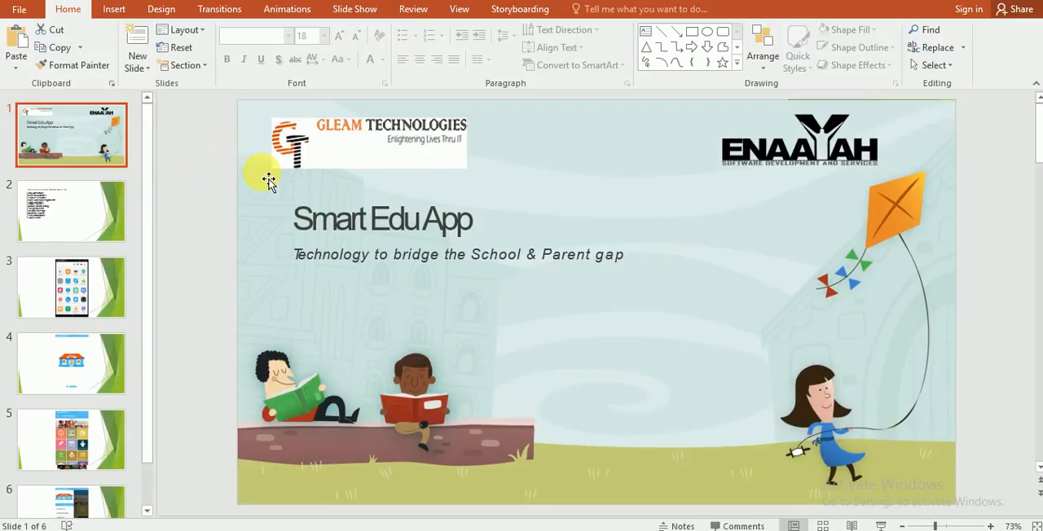
Step: Point out the Enaayah logo and Smart Edu App title, then go to slide 2
left_click(368, 140)
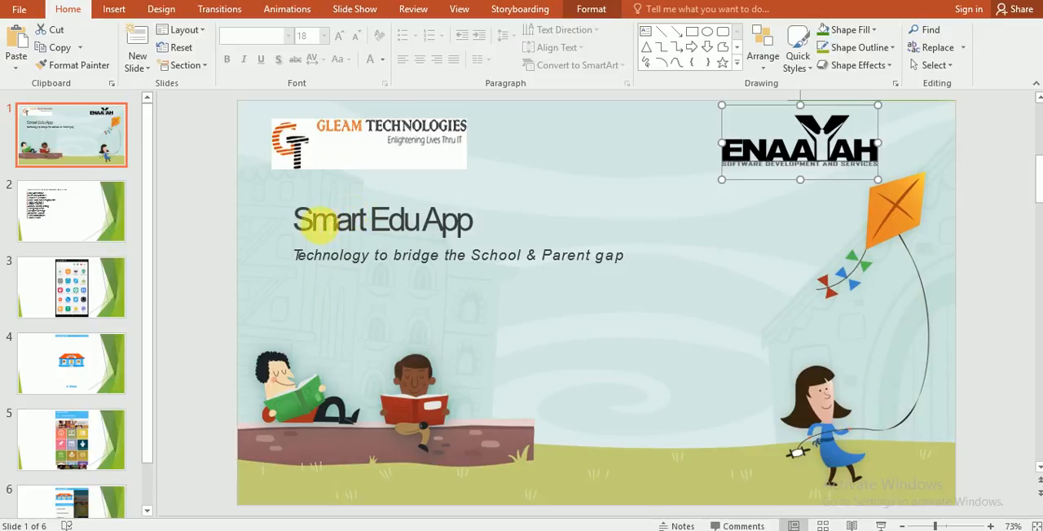
left_click(383, 220)
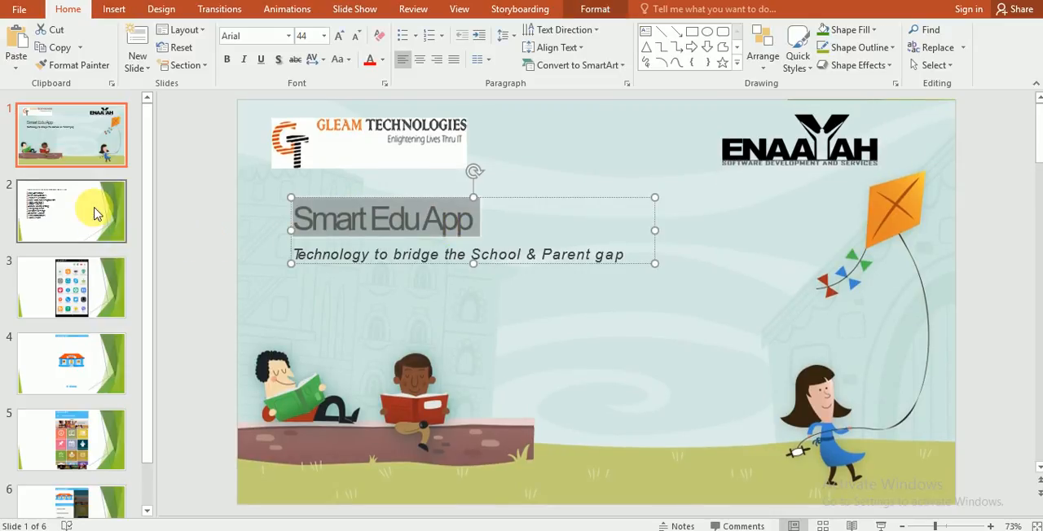
left_click(71, 210)
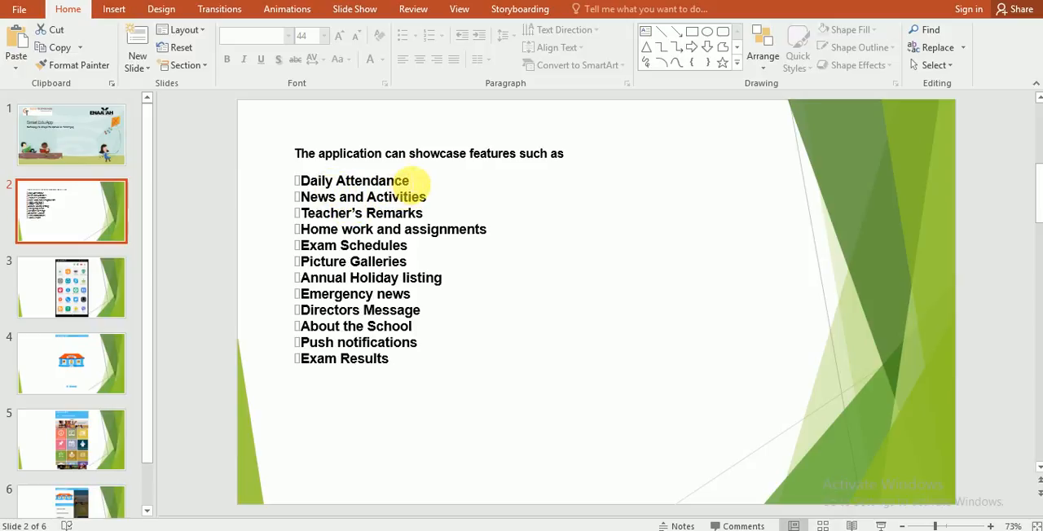
double_click(348, 180)
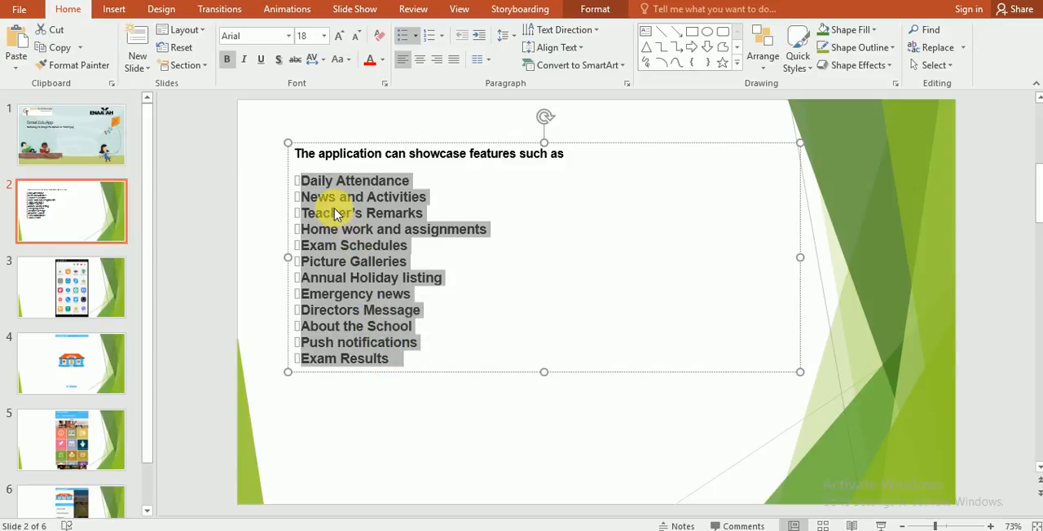
mouse_move(279, 229)
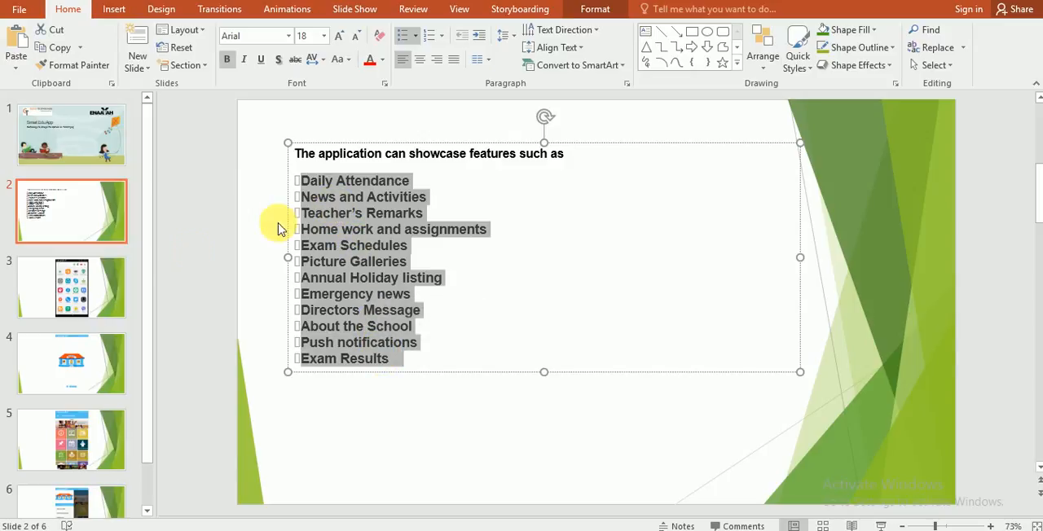
left_click(71, 287)
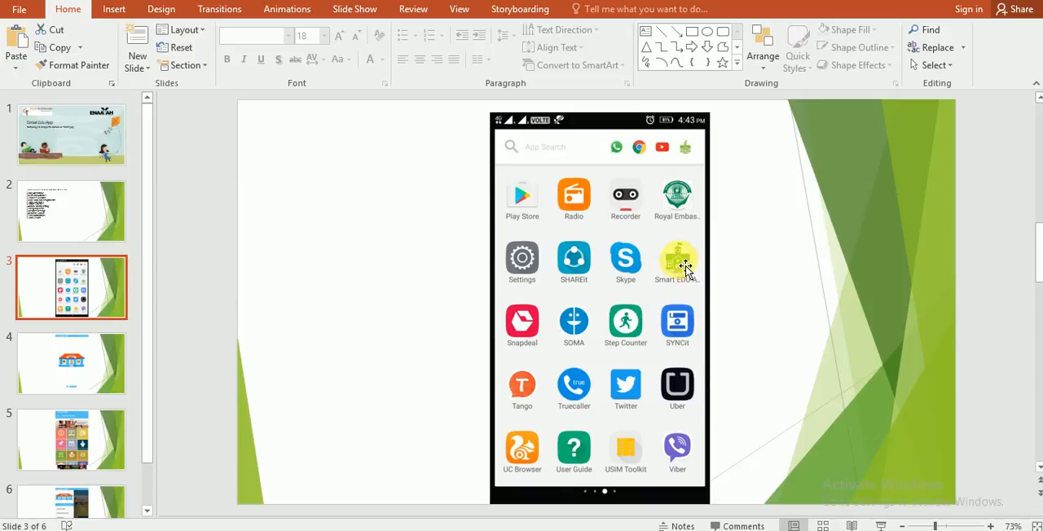
Step: Highlight the phone launcher screenshot and Smart EDU App icon, then advance slides
left_click(686, 265)
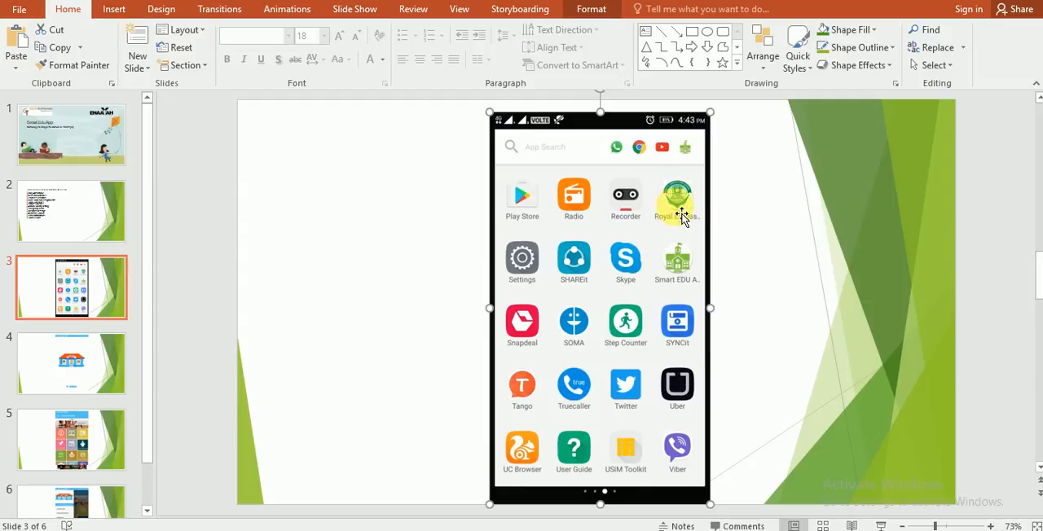
mouse_move(671, 284)
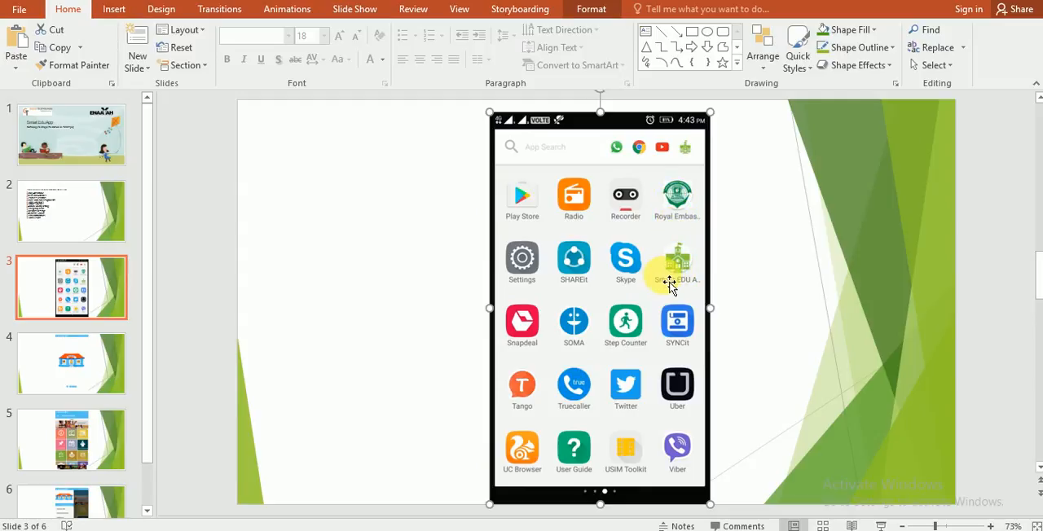
left_click(70, 364)
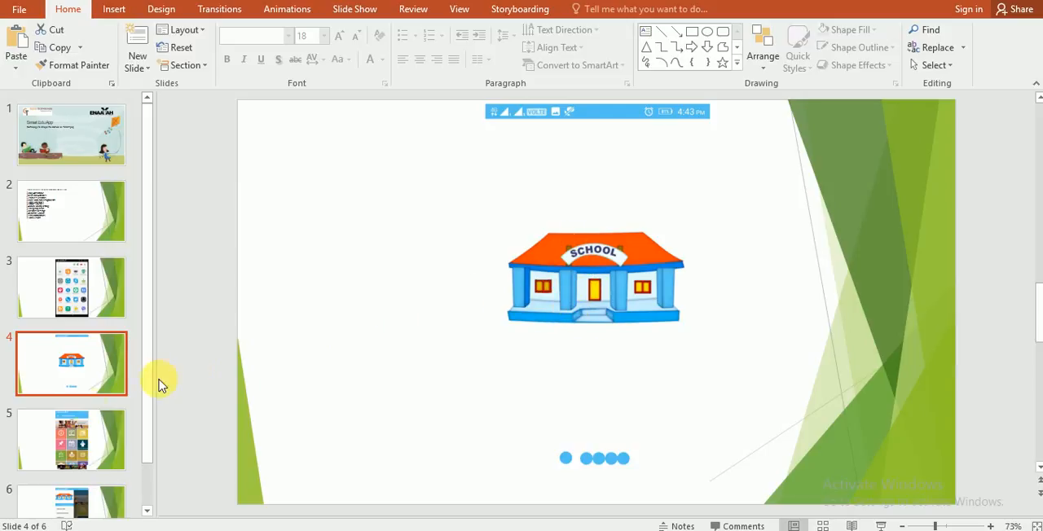
left_click(71, 440)
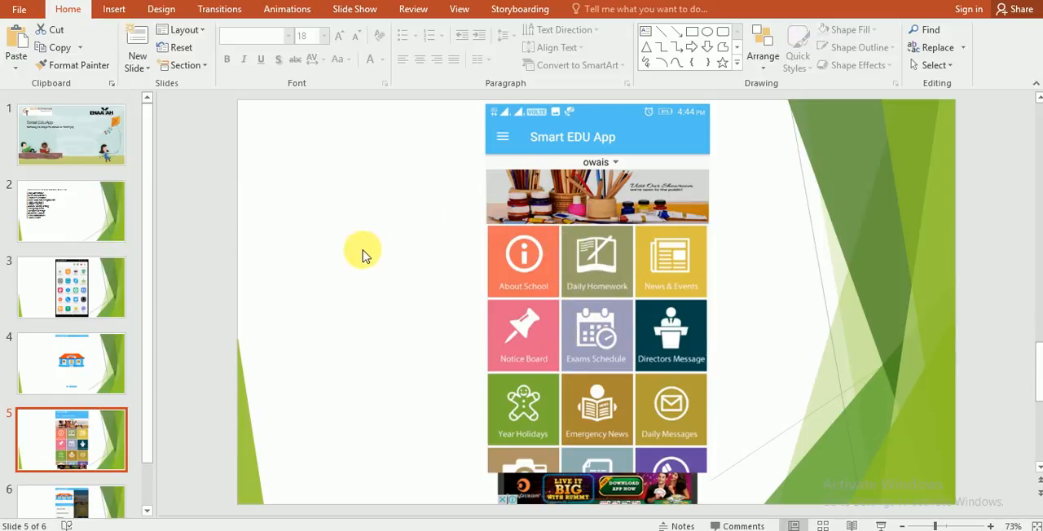
mouse_move(507, 138)
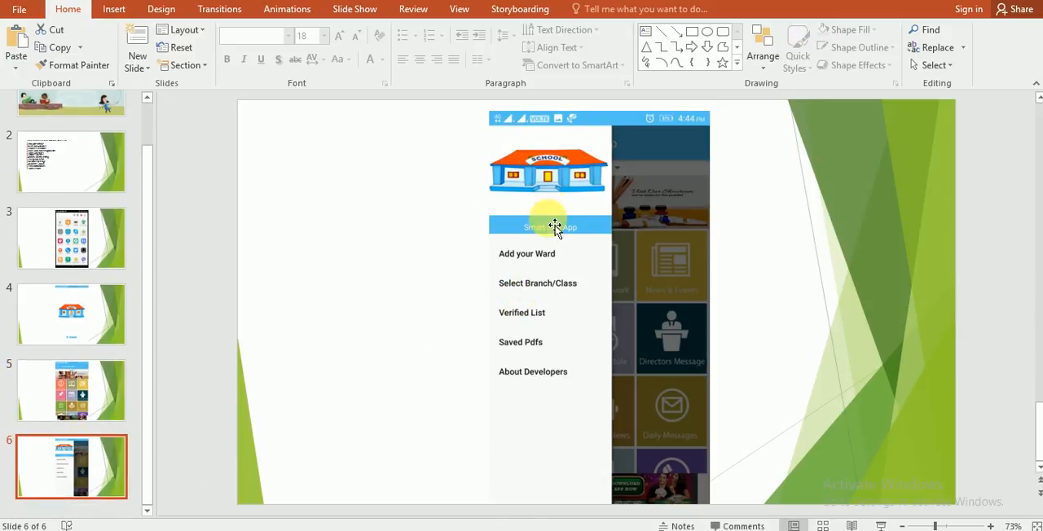
mouse_move(564, 275)
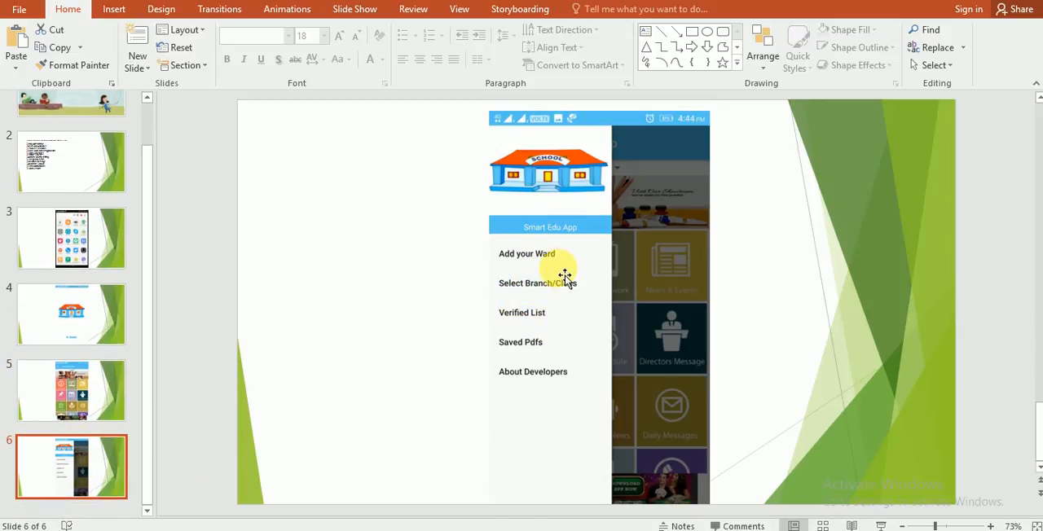
mouse_move(546, 244)
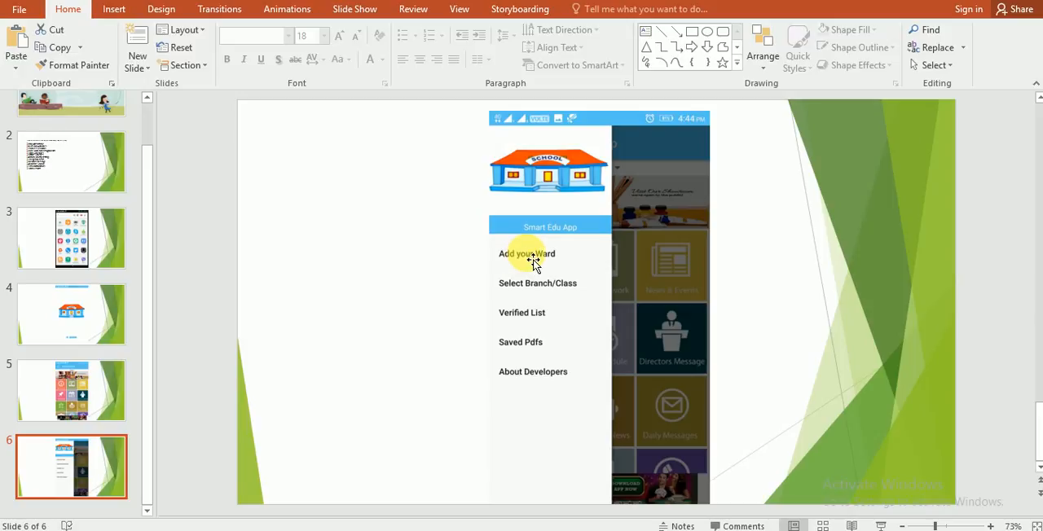
mouse_move(548, 262)
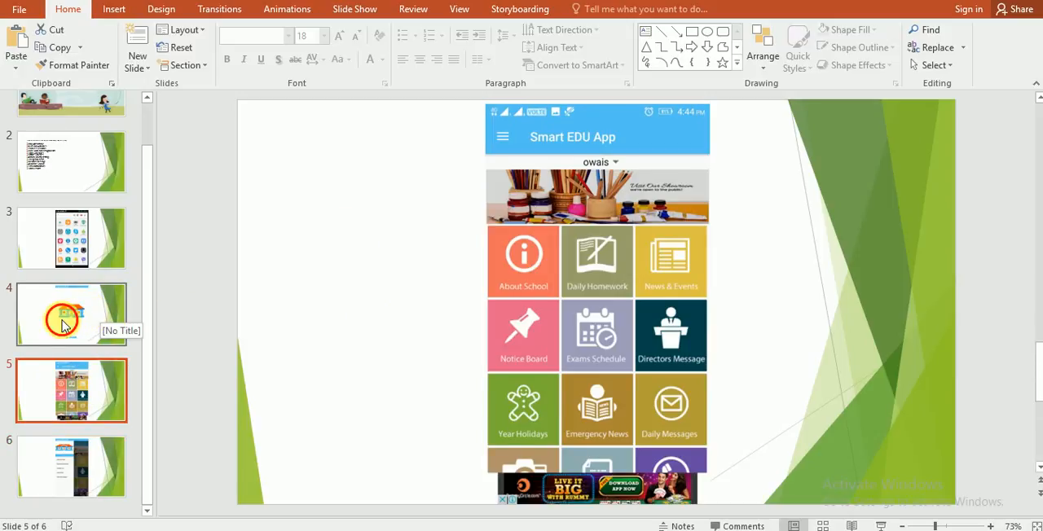
Step: Return to the school splash-screen slide from the side-menu slide
left_click(71, 161)
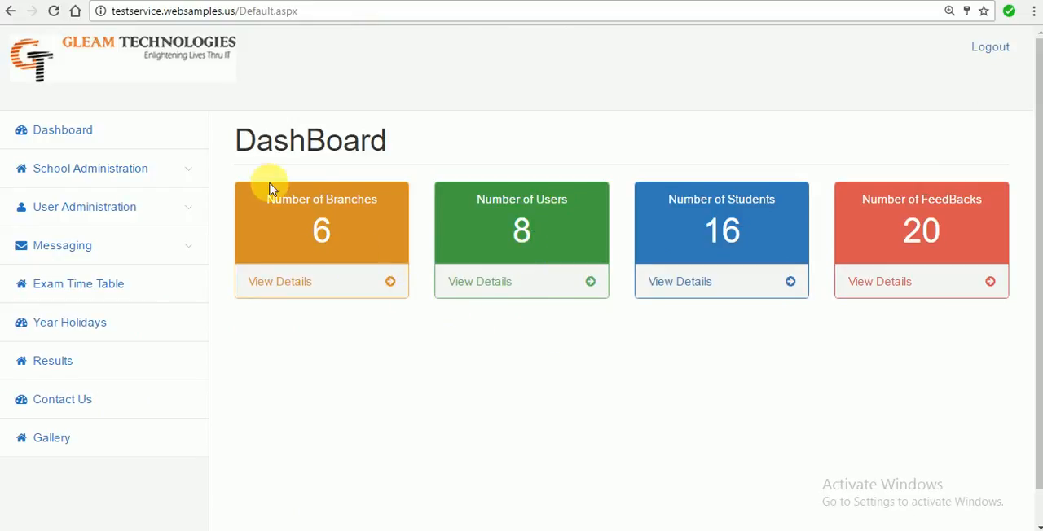
mouse_move(215, 179)
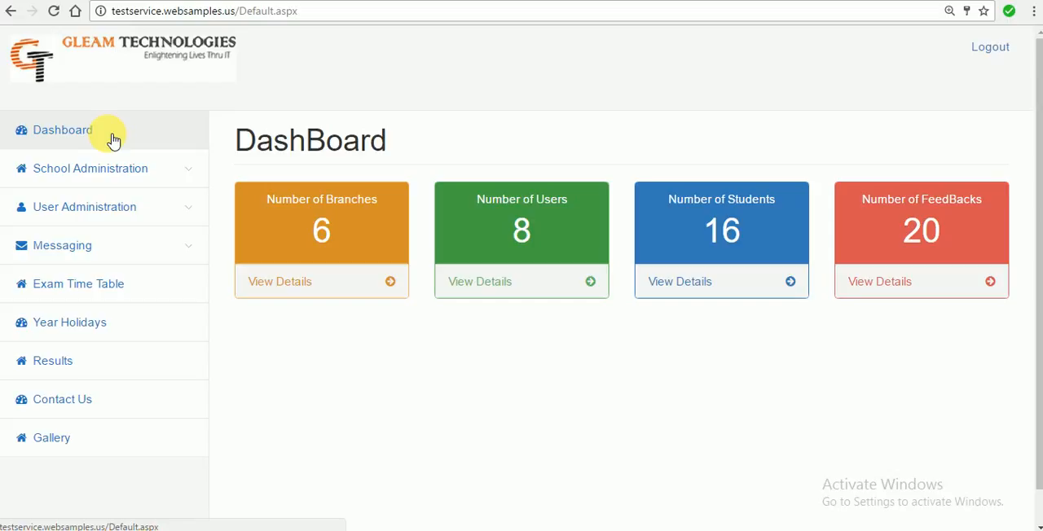
mouse_move(97, 136)
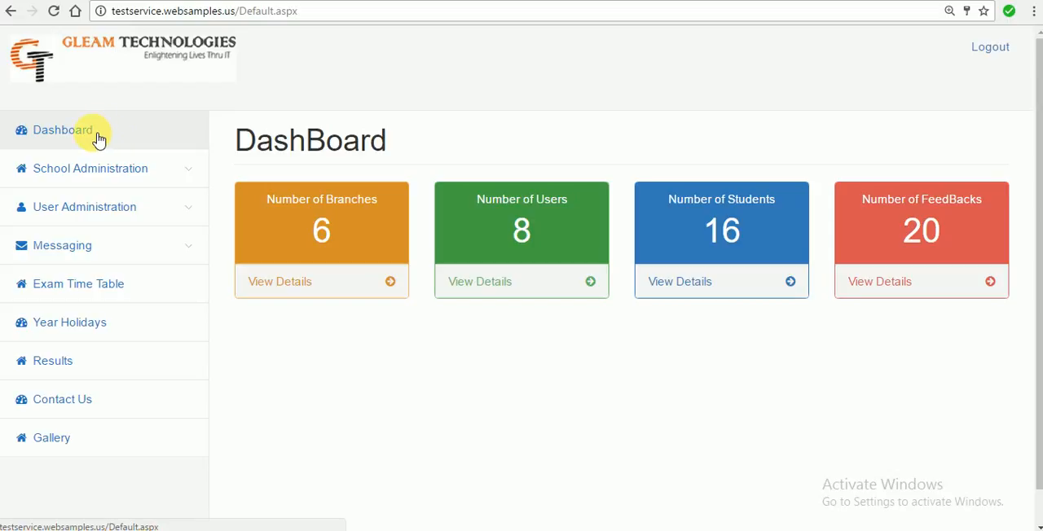
mouse_move(304, 198)
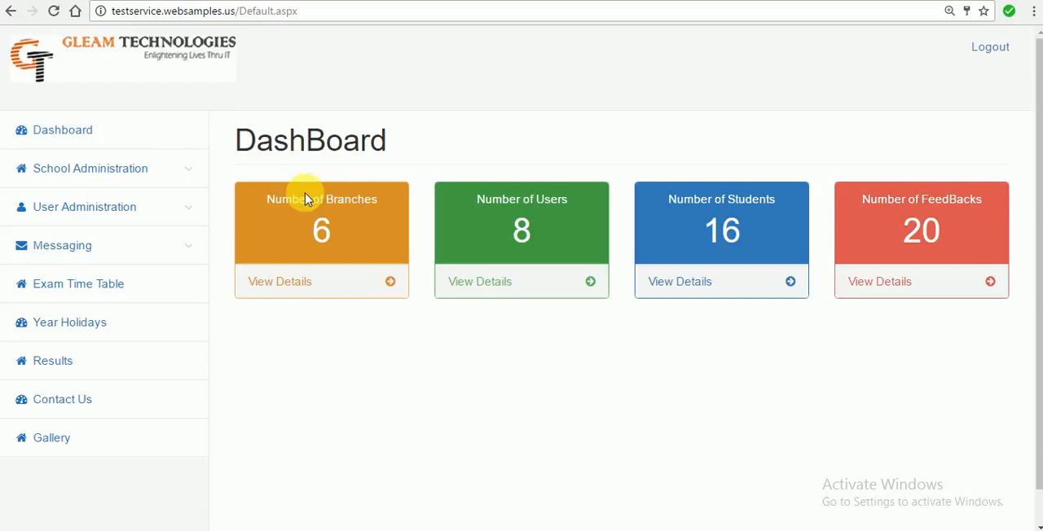
mouse_move(344, 228)
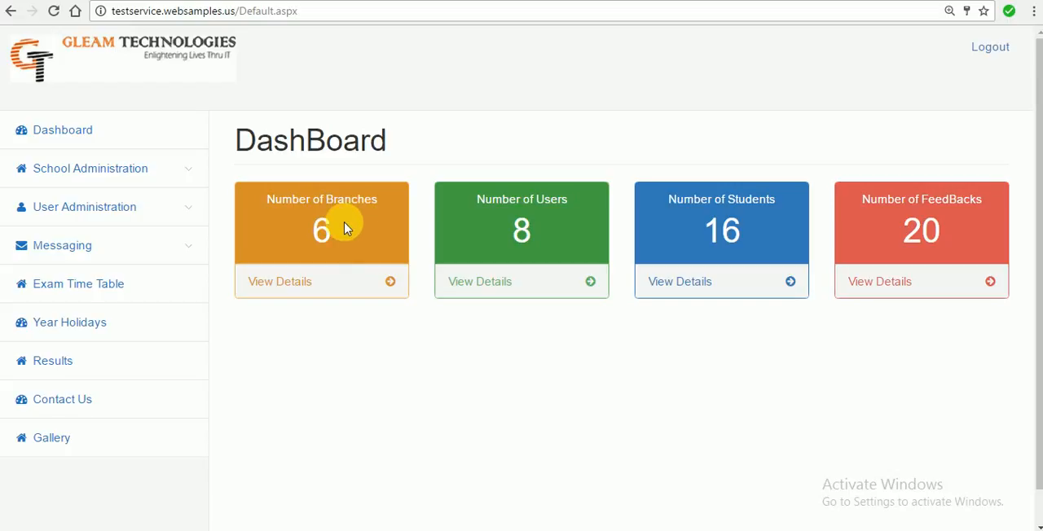
mouse_move(542, 242)
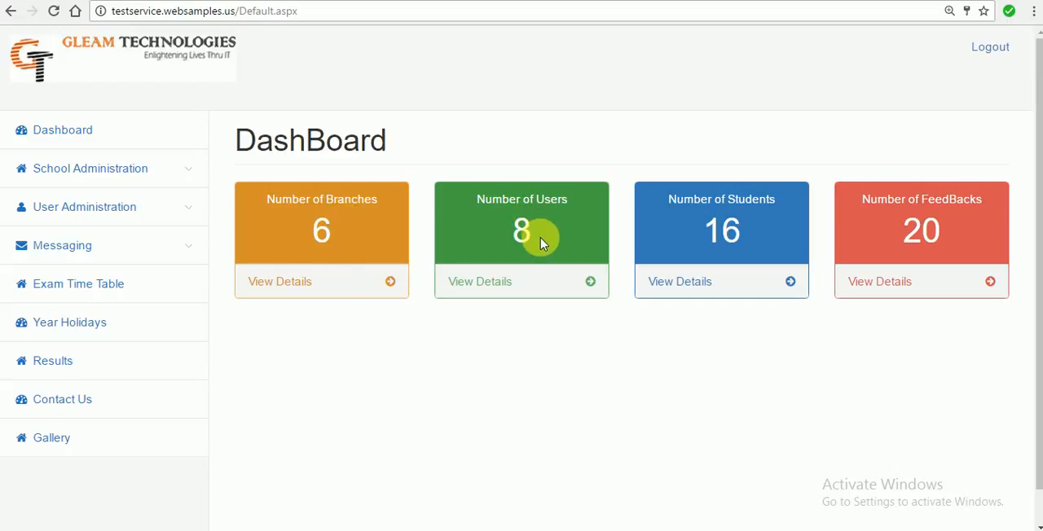
mouse_move(902, 243)
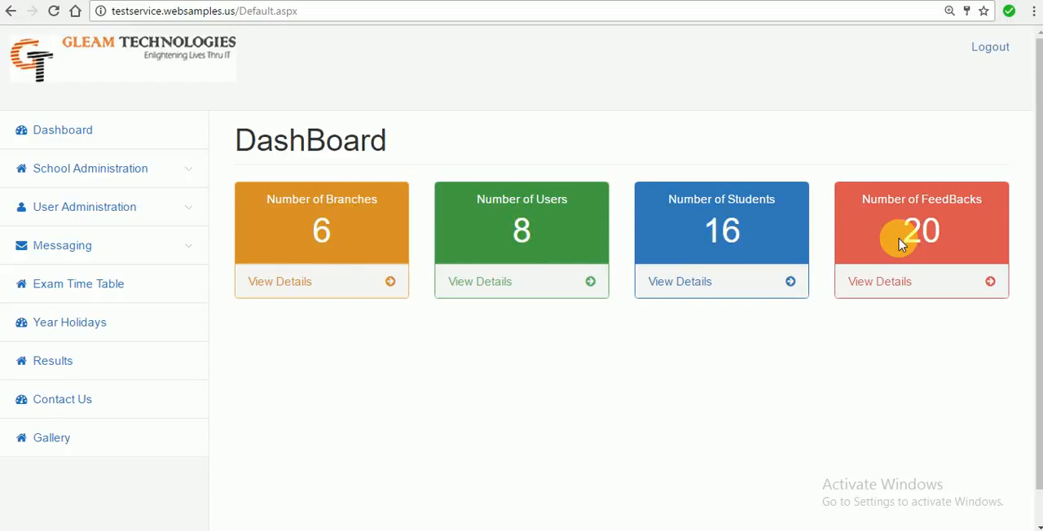
mouse_move(906, 226)
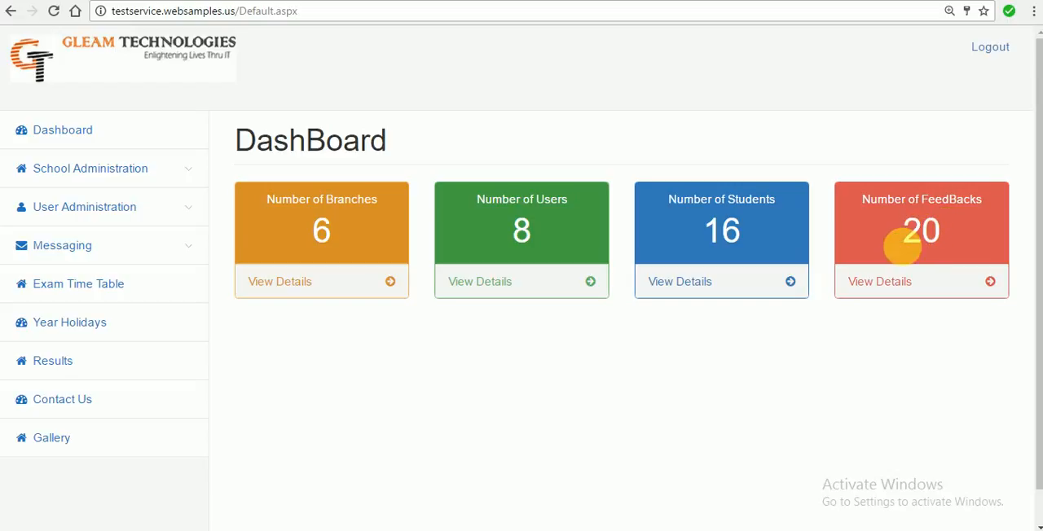
mouse_move(884, 281)
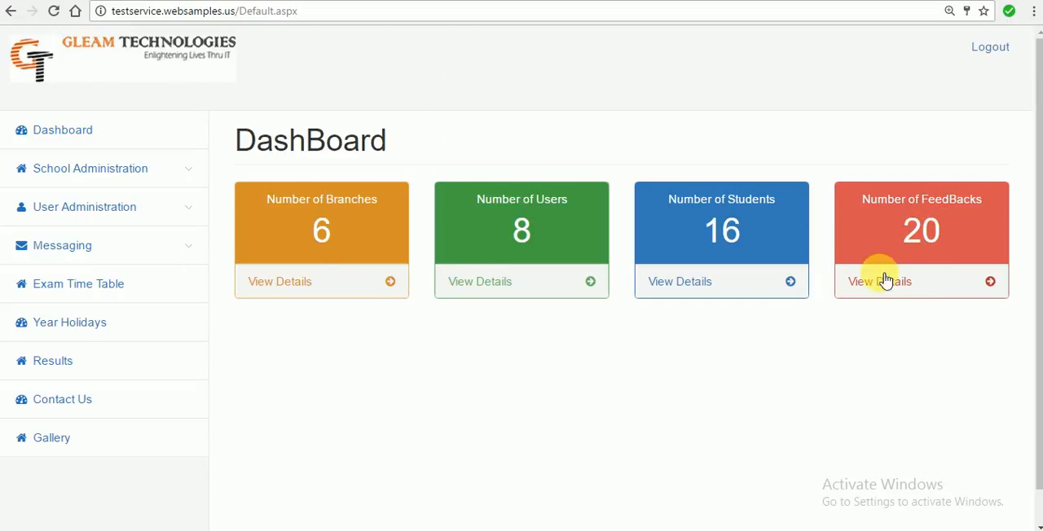
Step: Open View Details on the Number of FeedBacks tile to reach Check FeedBack
left_click(880, 281)
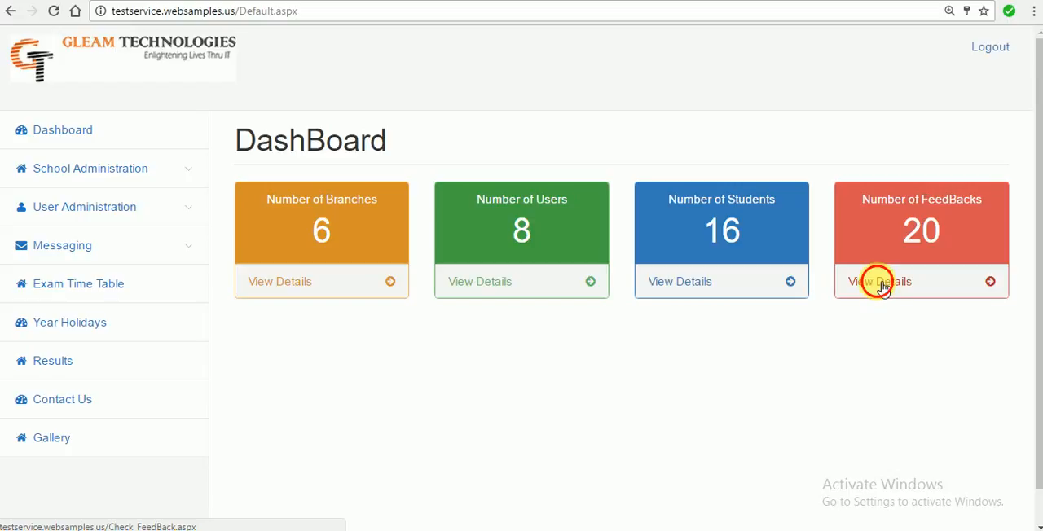
left_click(879, 281)
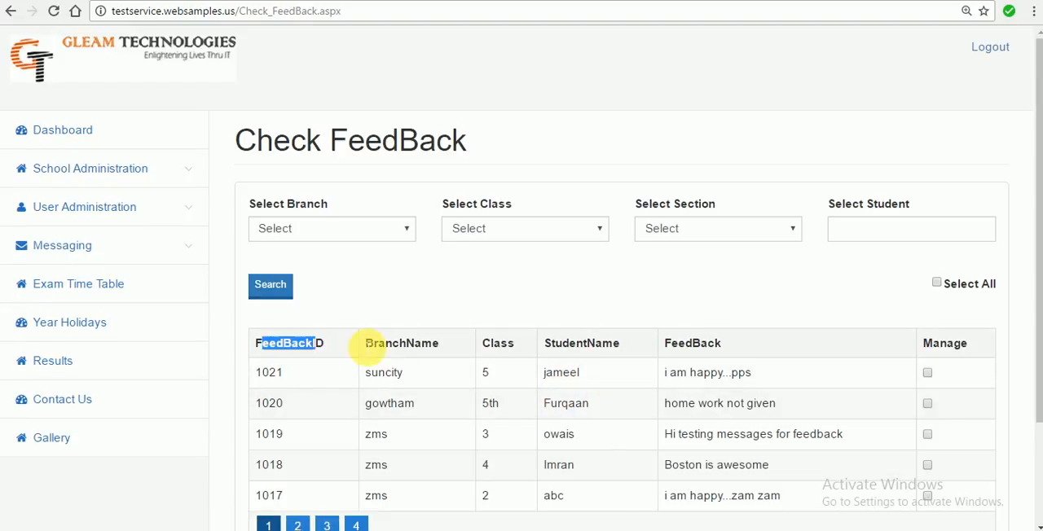
mouse_move(581, 352)
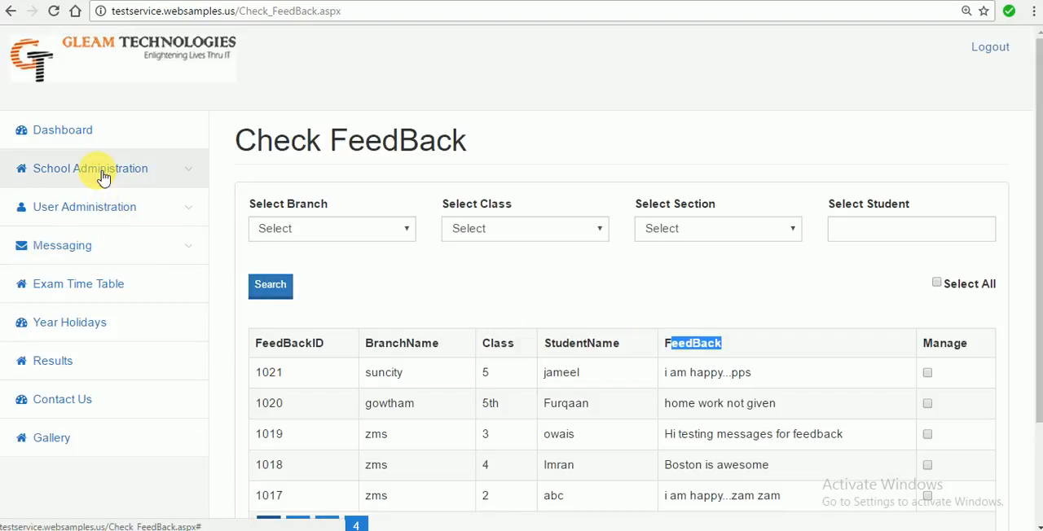
Step: Expand School Administration, return to Dashboard, then expand School Administration again
left_click(90, 167)
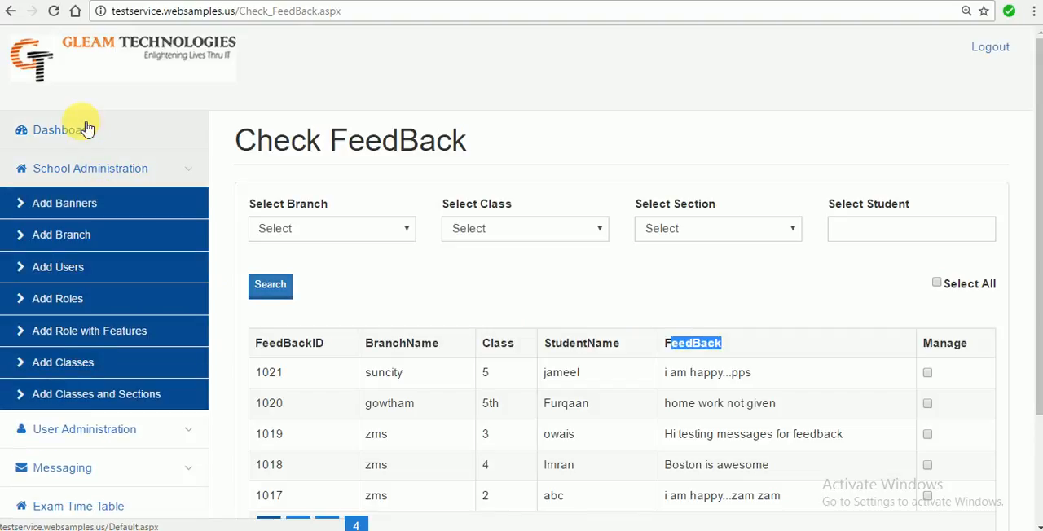
left_click(63, 129)
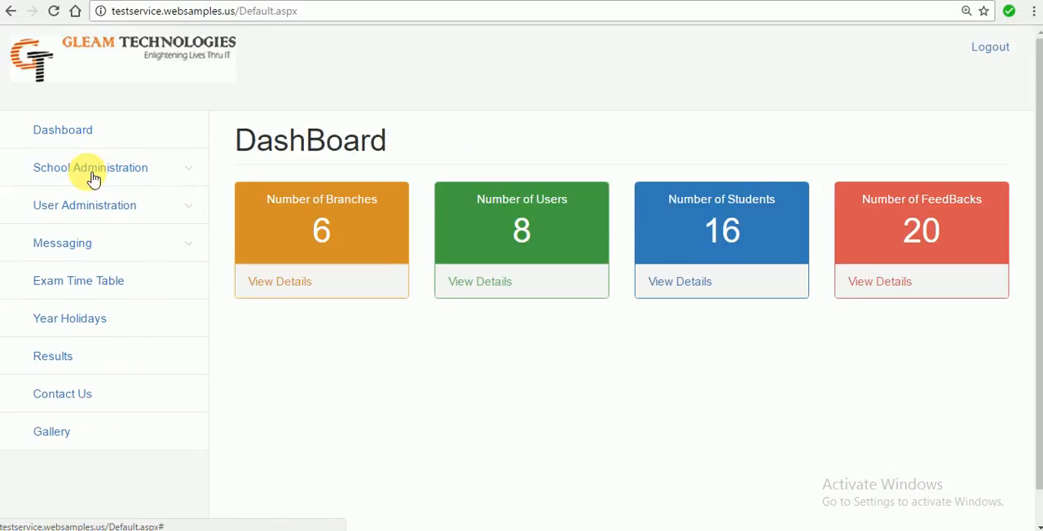
left_click(90, 168)
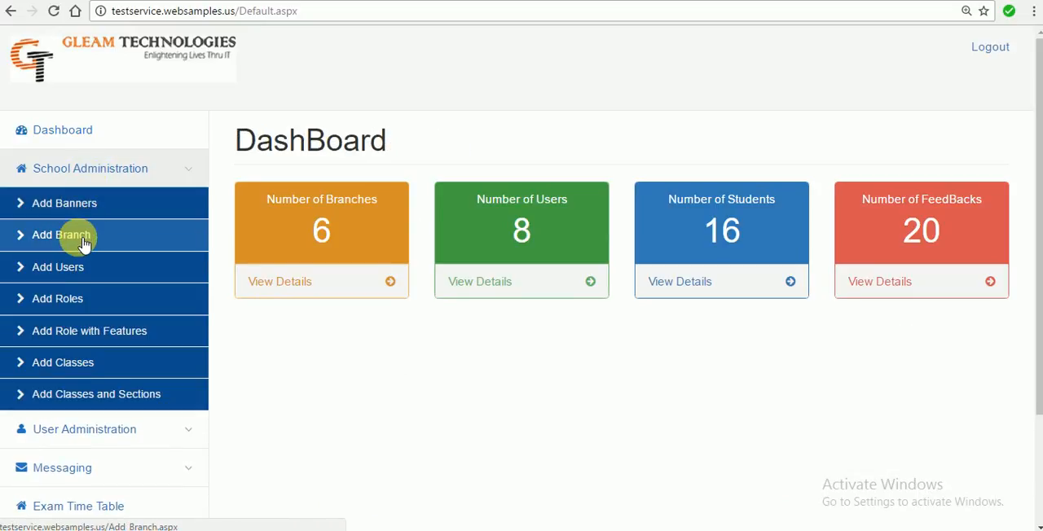
mouse_move(75, 309)
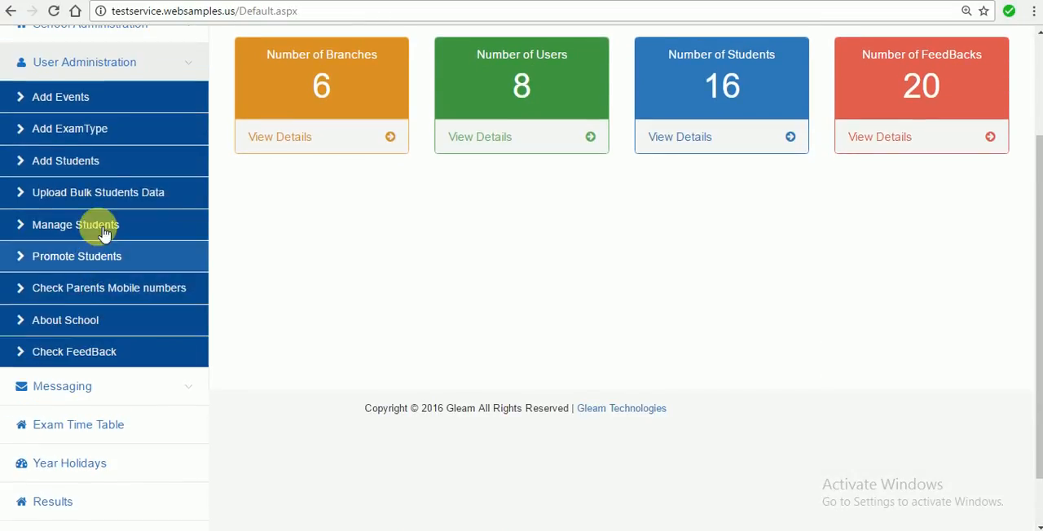
mouse_move(65, 97)
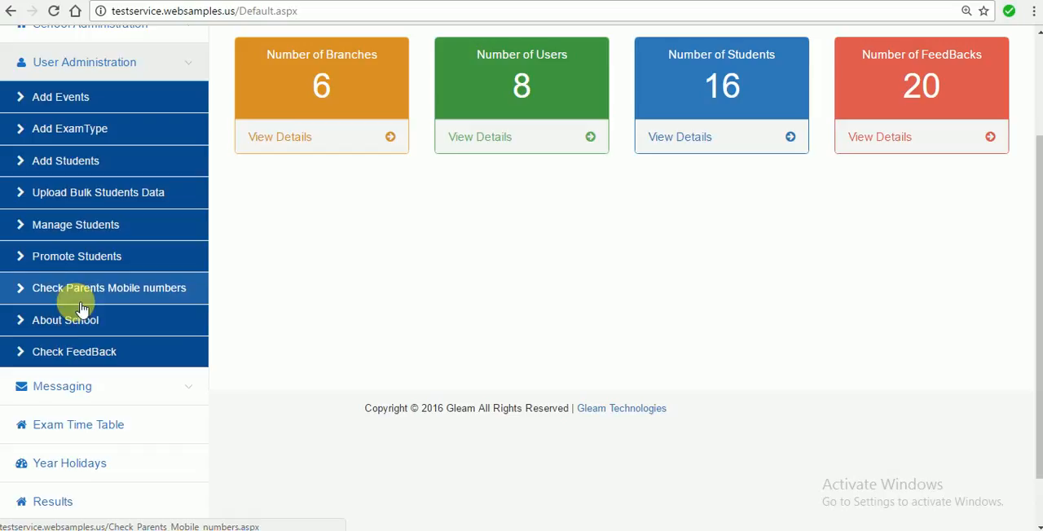
mouse_move(79, 387)
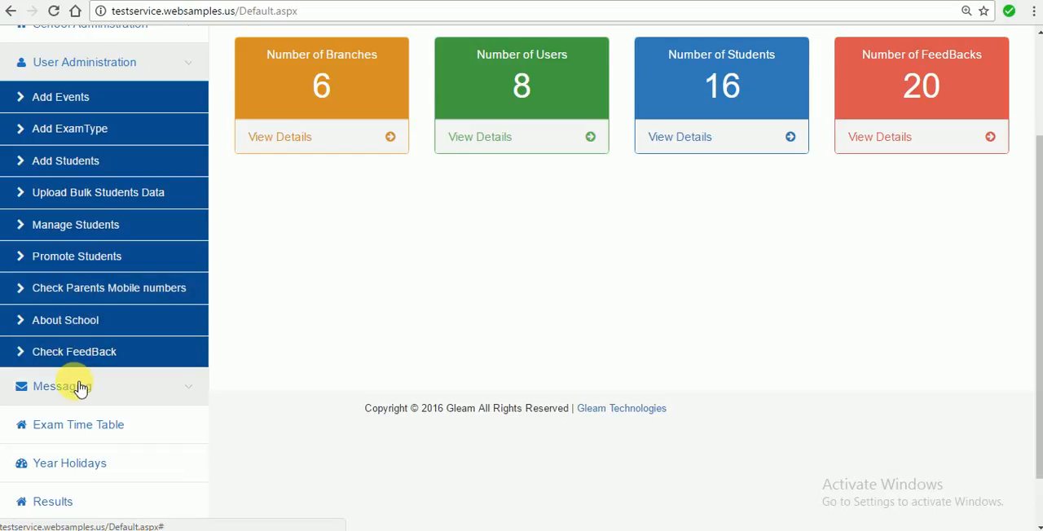
Step: Expand the Messaging submenu in the admin sidebar
left_click(63, 386)
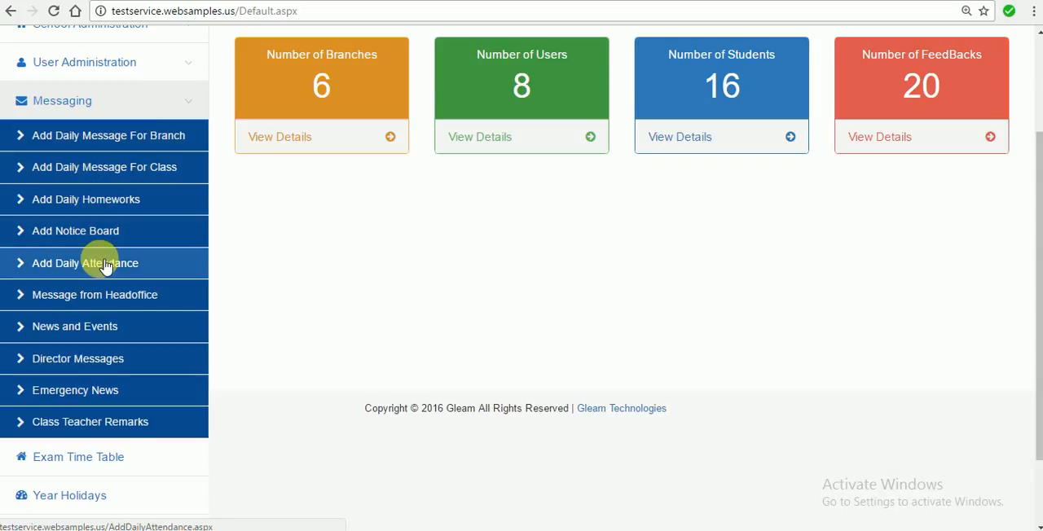
mouse_move(110, 329)
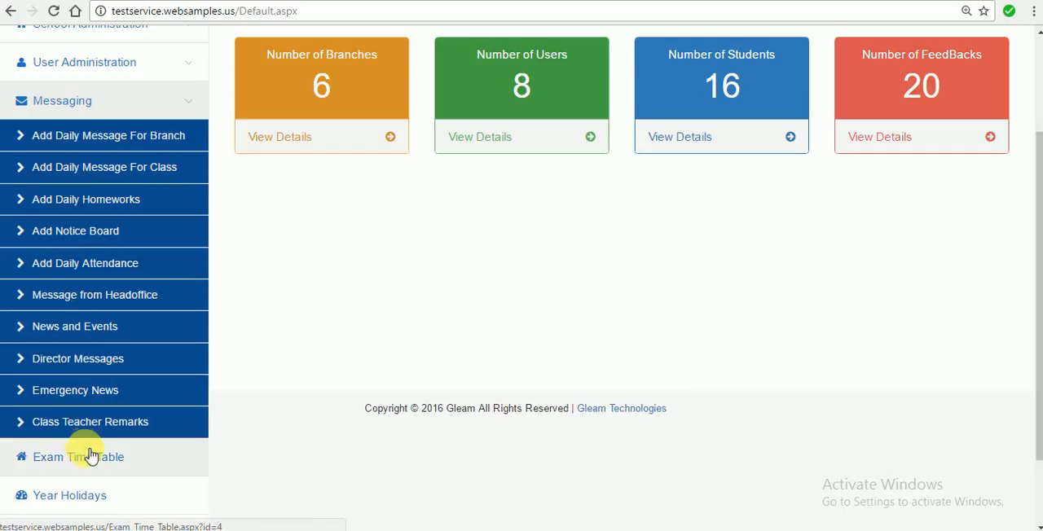
Step: Scroll the dashboard with all sidebar menu groups collapsed
scroll("down", 3)
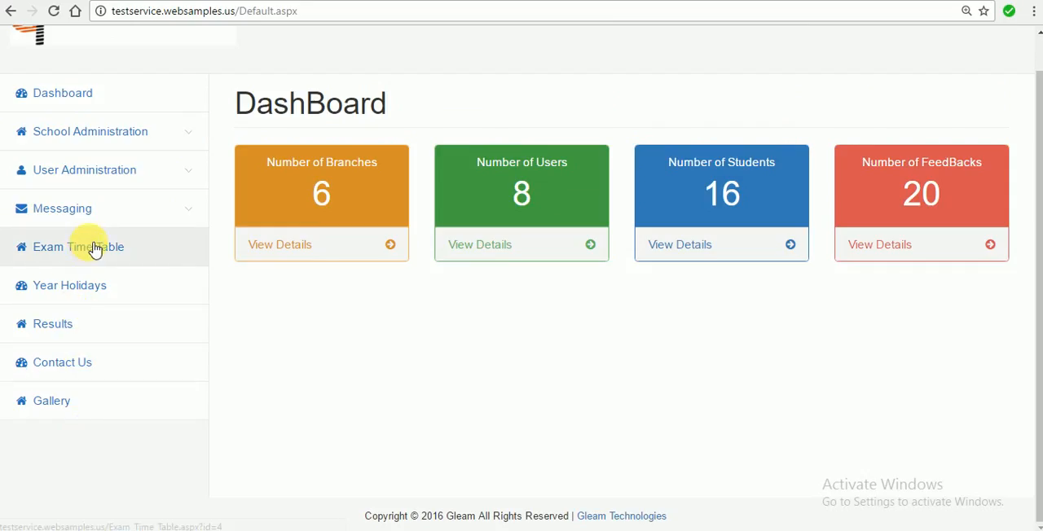
mouse_move(68, 271)
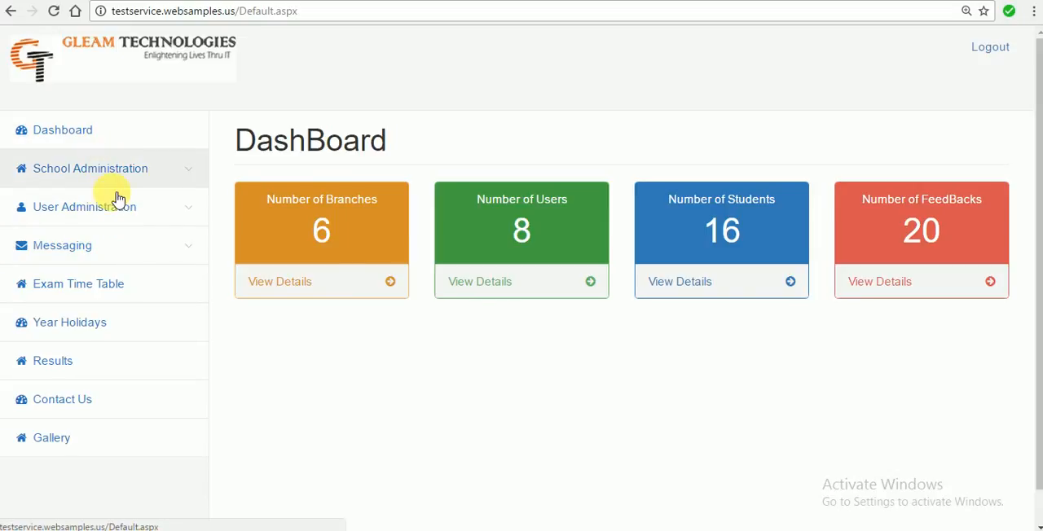
mouse_move(160, 205)
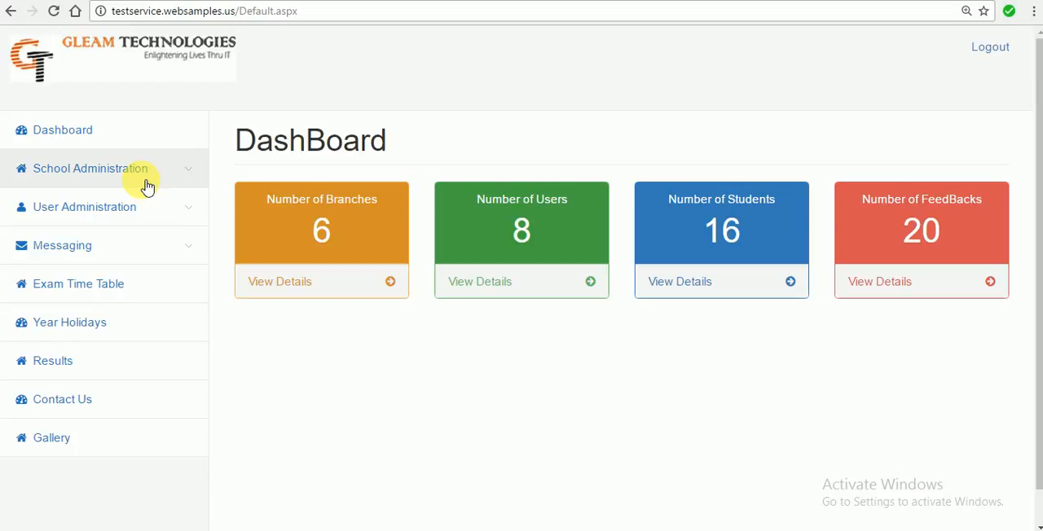
mouse_move(181, 169)
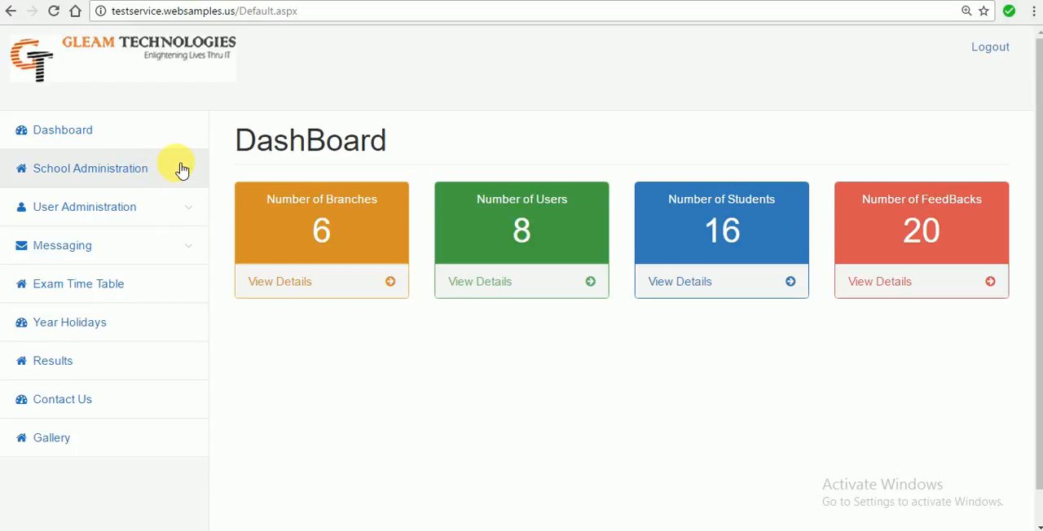